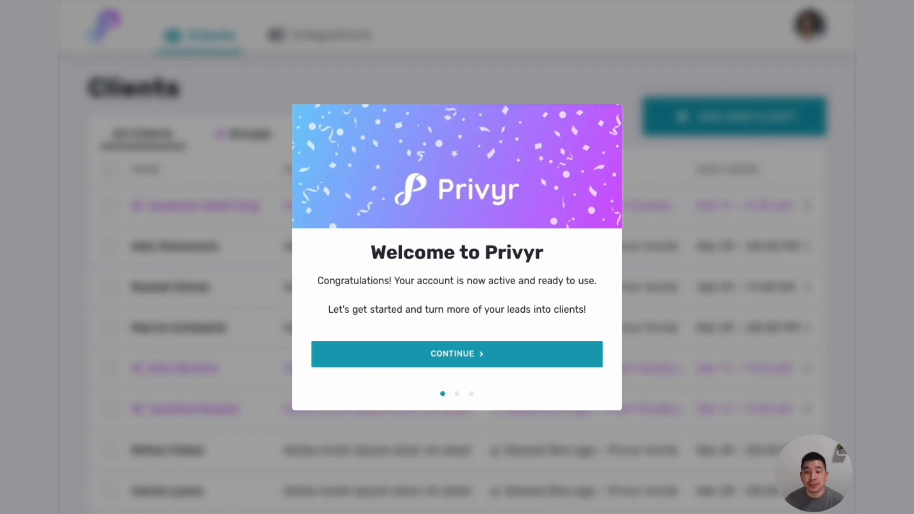
mouse_move(509, 336)
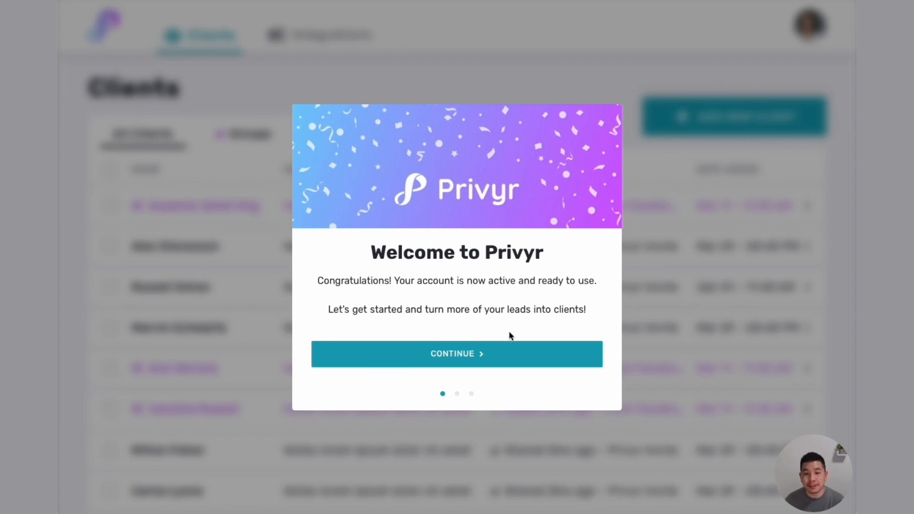
- Choose Facebook, TikTok and Google Ads as lead sources, deferring the Facebook Lead Ads connection
click(457, 354)
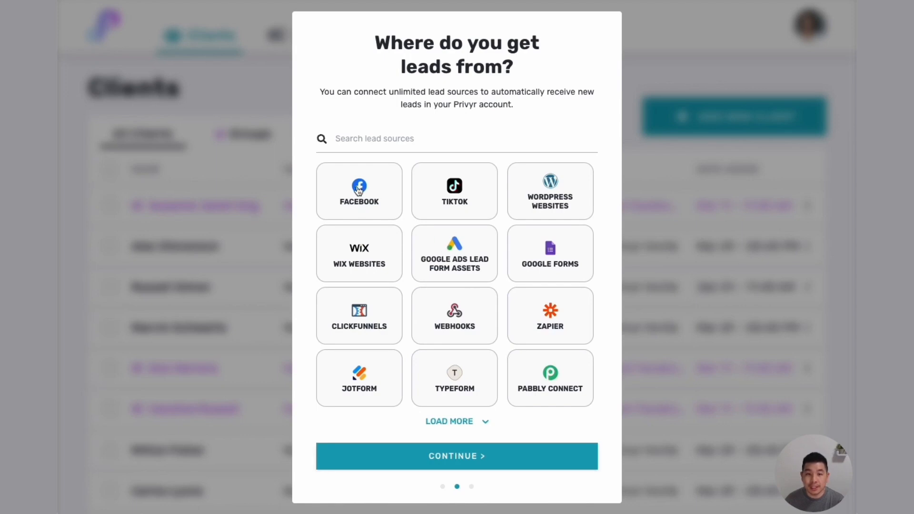
click(359, 190)
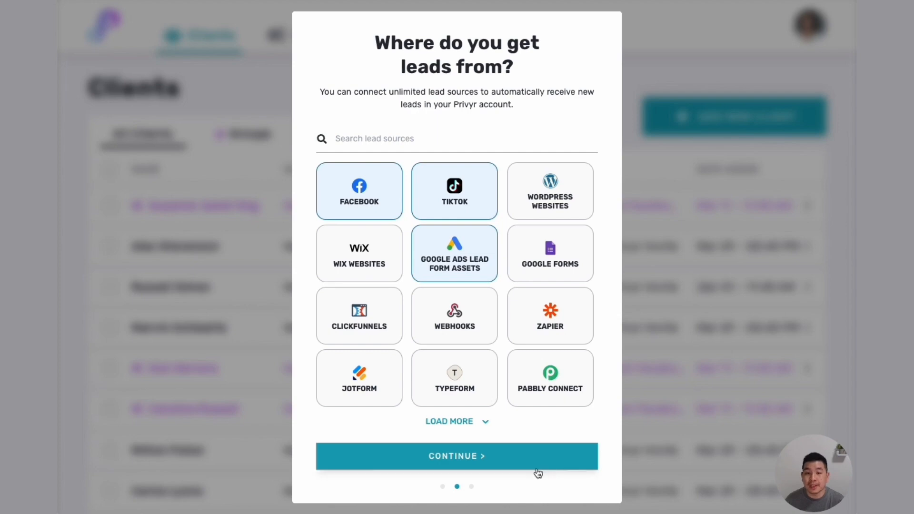
click(456, 456)
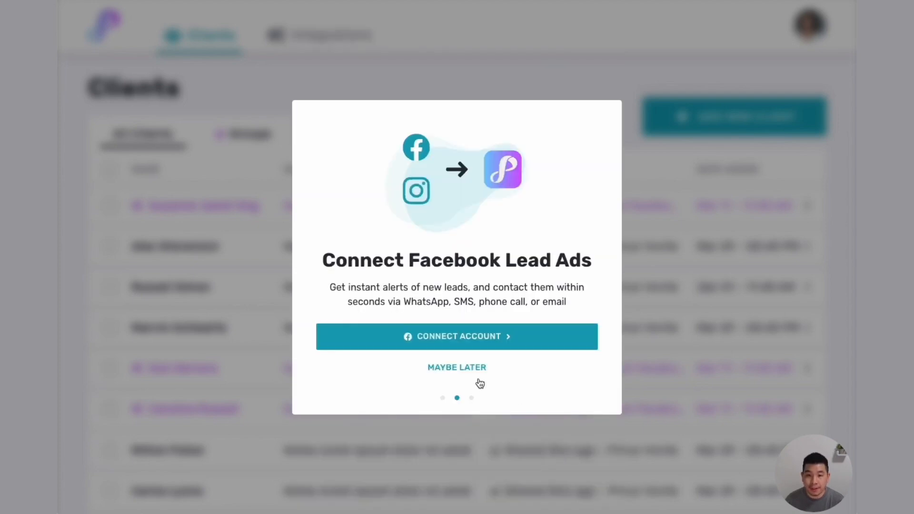
click(457, 367)
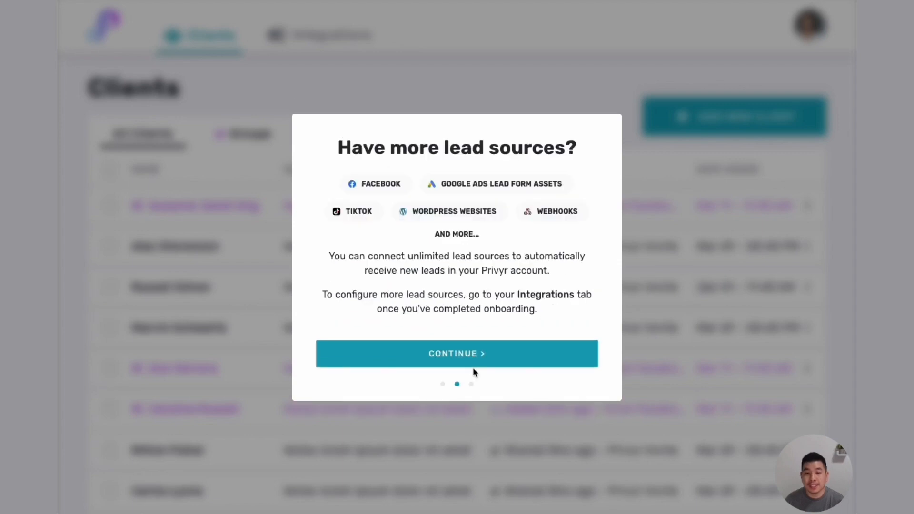
click(457, 354)
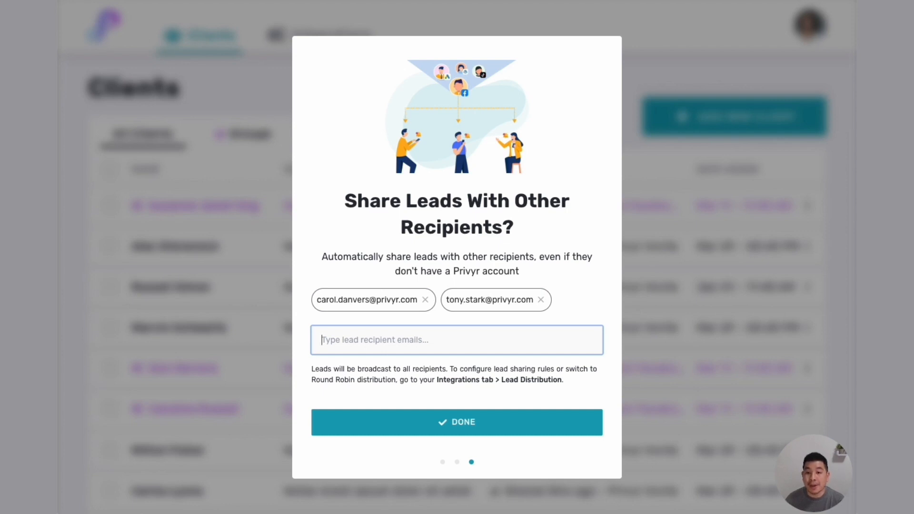
mouse_move(501, 414)
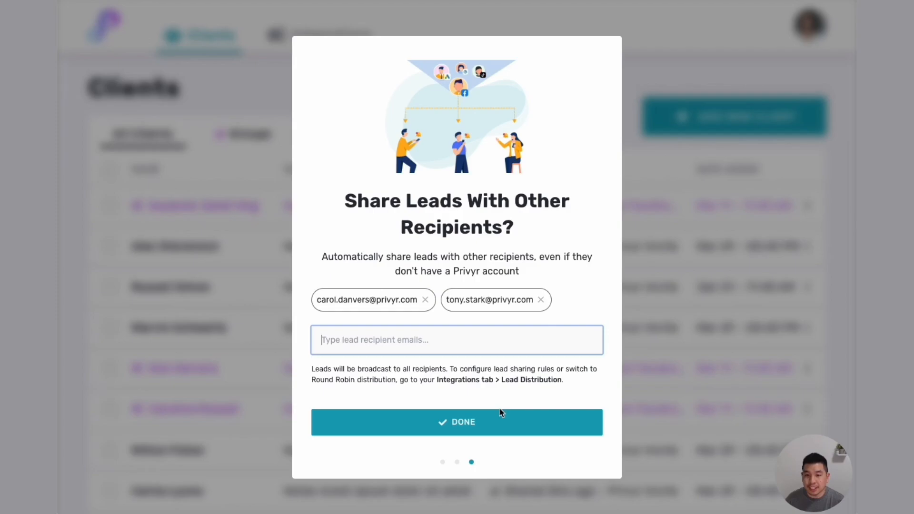
- Finish onboarding after adding two lead recipients in Share Leads
click(457, 423)
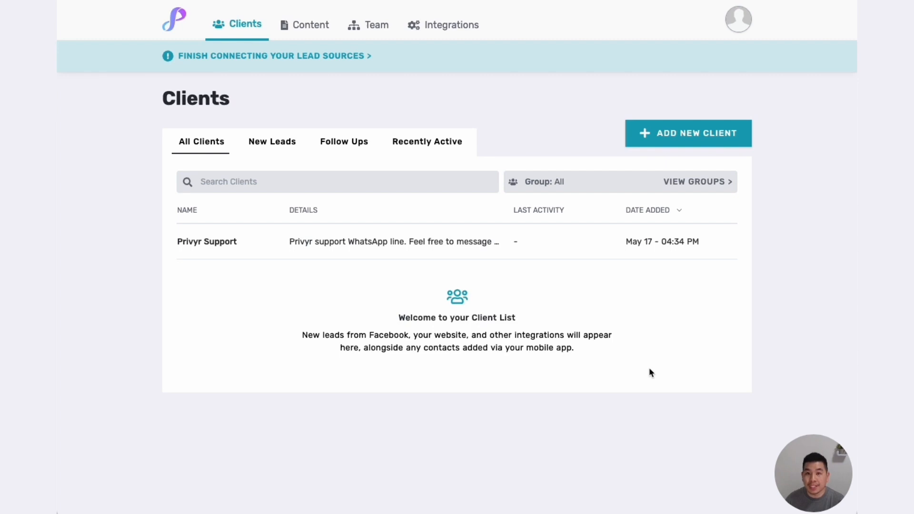
mouse_move(443, 24)
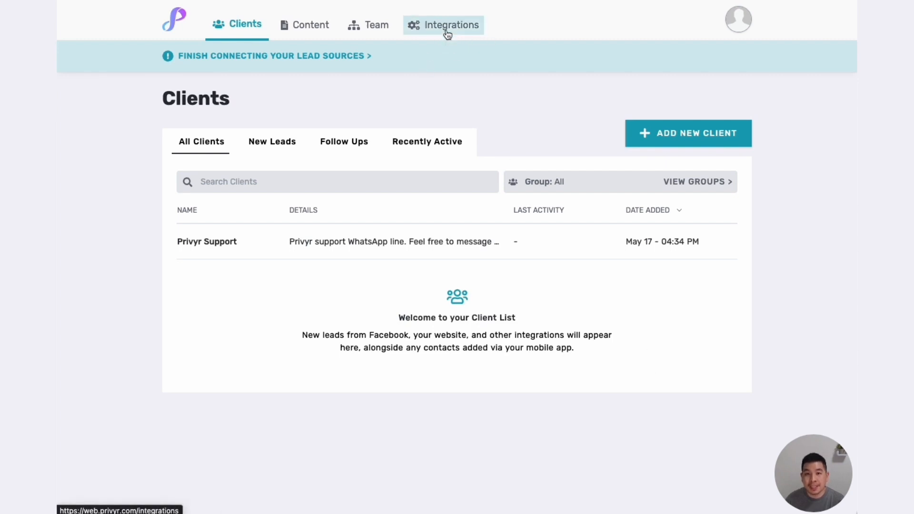
- View the Integrations page, confirming lead distribution is enabled for 2 recipients
click(443, 25)
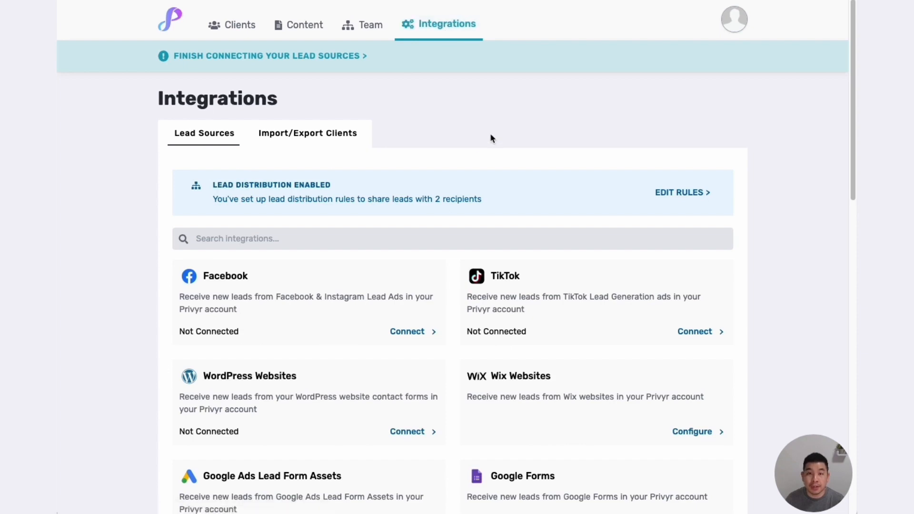
scroll(down, 3)
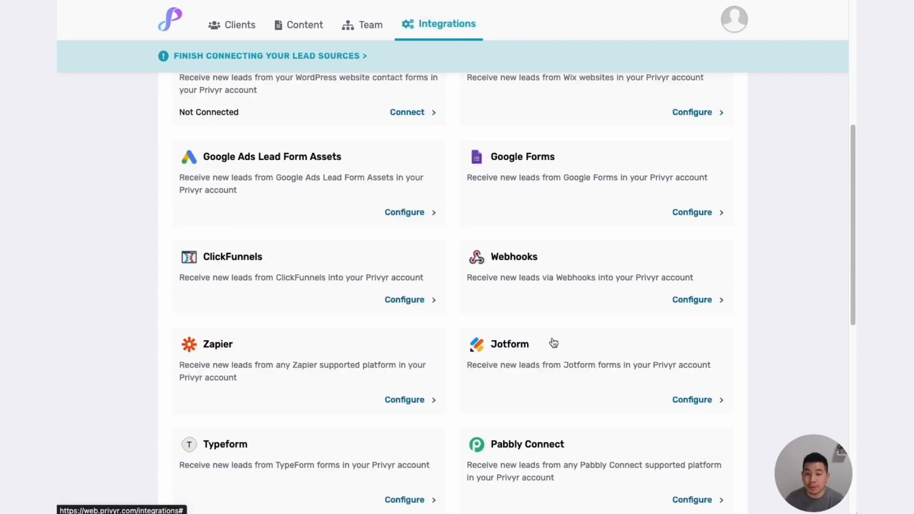
scroll(up, 3)
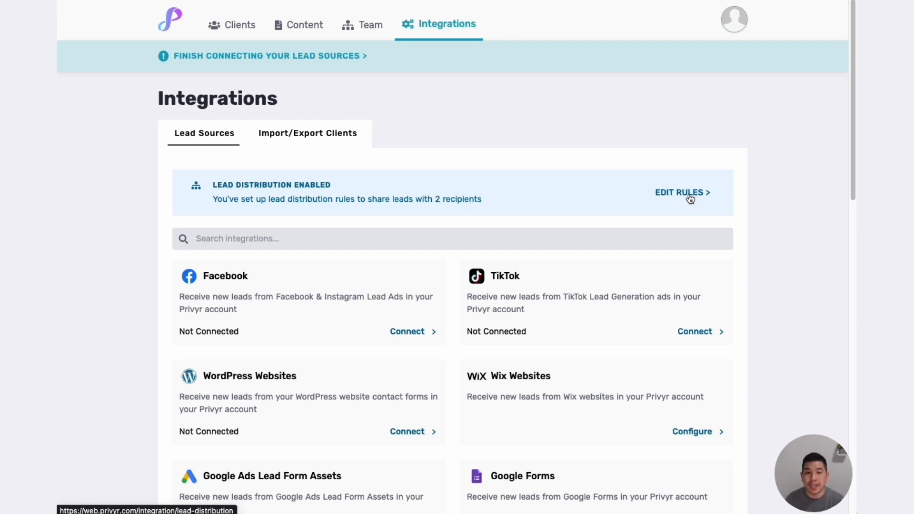
click(681, 192)
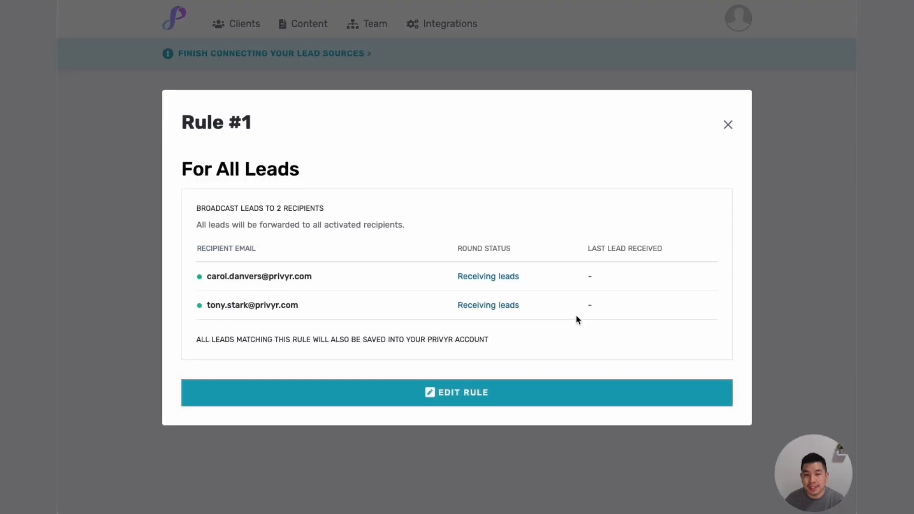
mouse_move(211, 293)
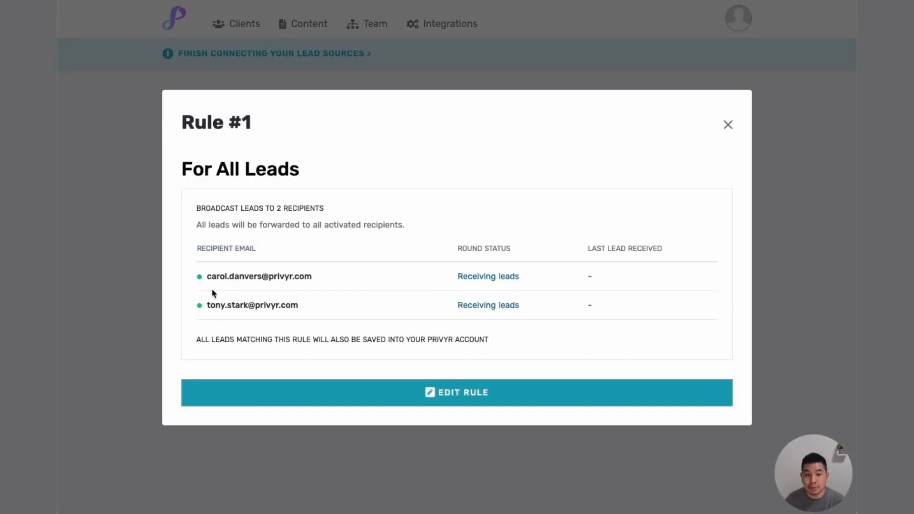
click(457, 392)
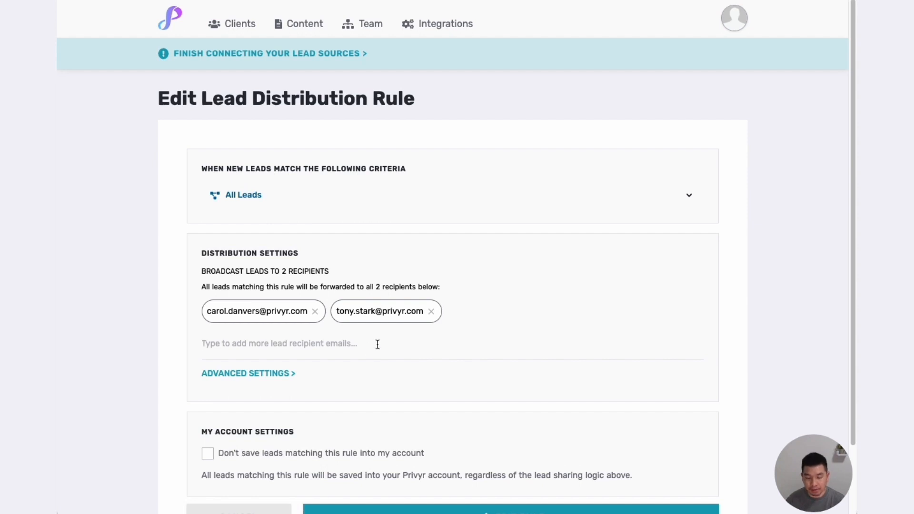
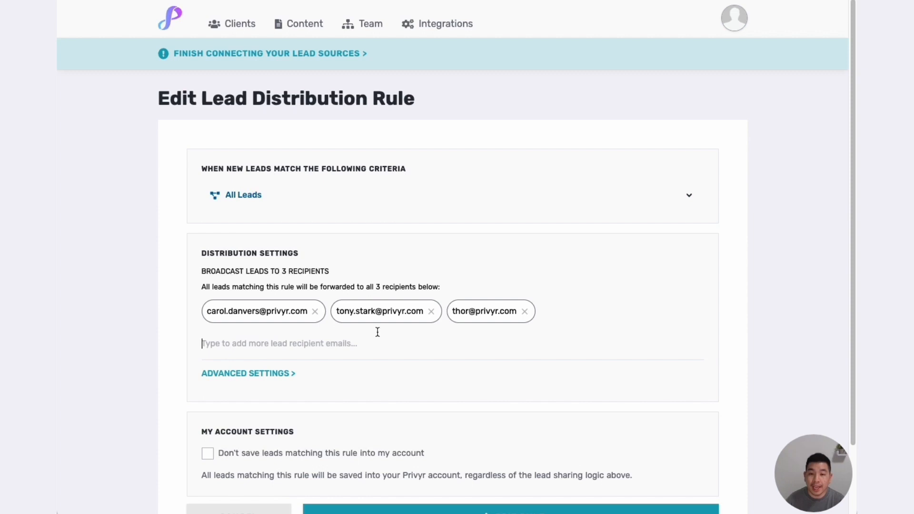
mouse_move(496, 335)
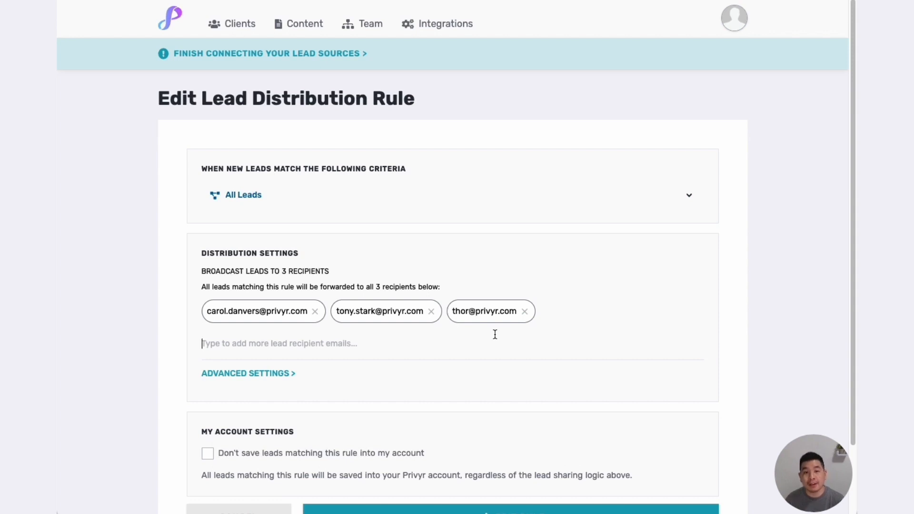
mouse_move(408, 369)
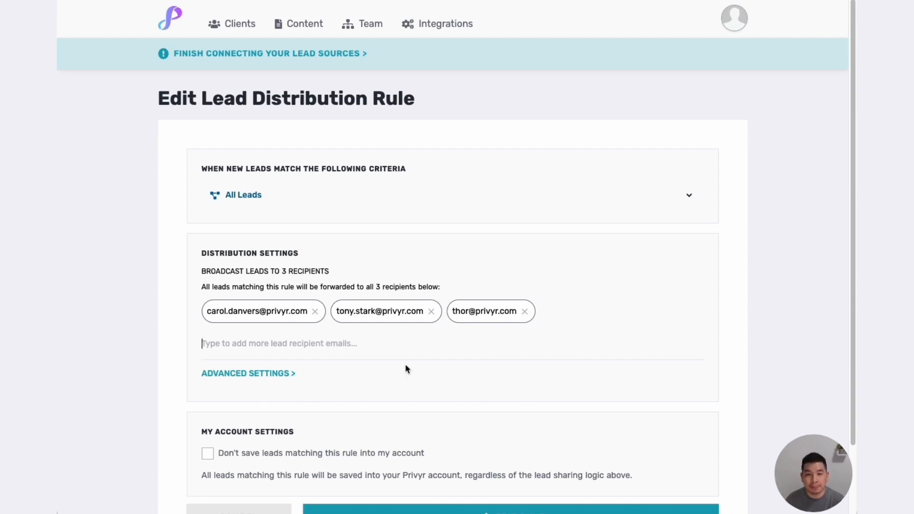
mouse_move(392, 370)
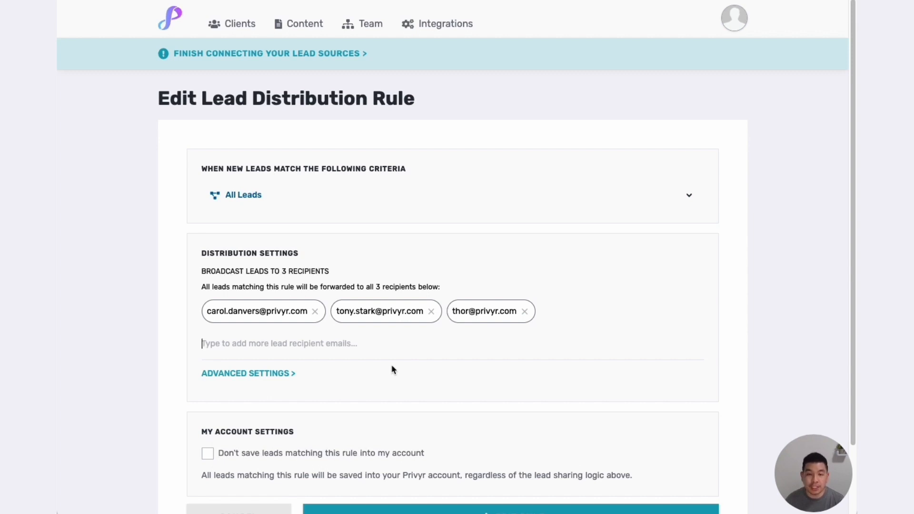
mouse_move(278, 388)
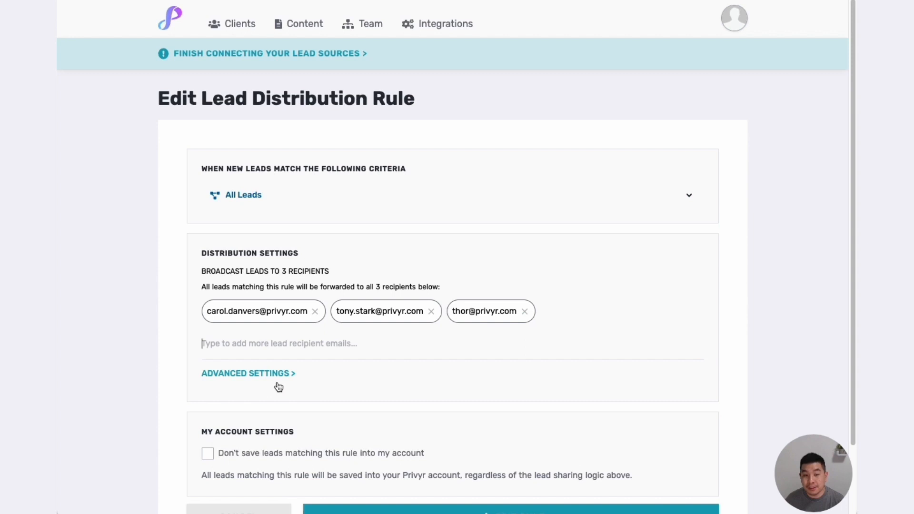
click(248, 374)
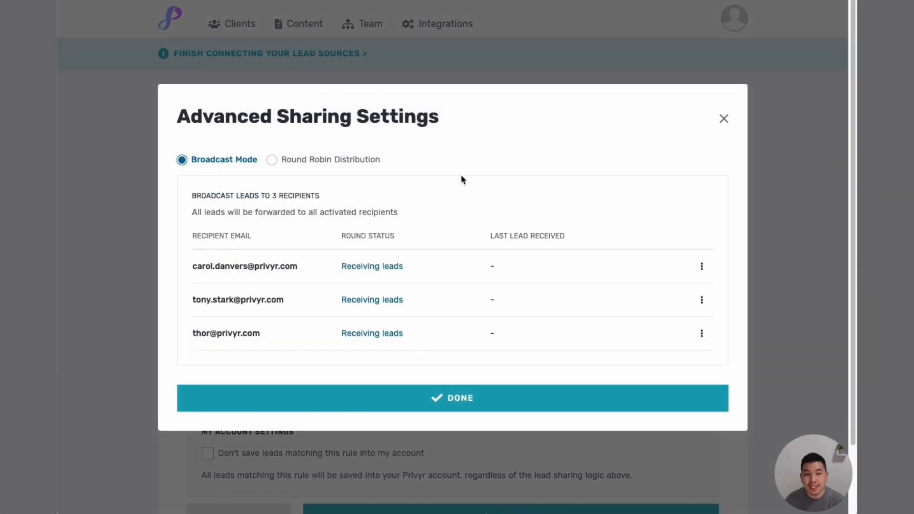
click(272, 153)
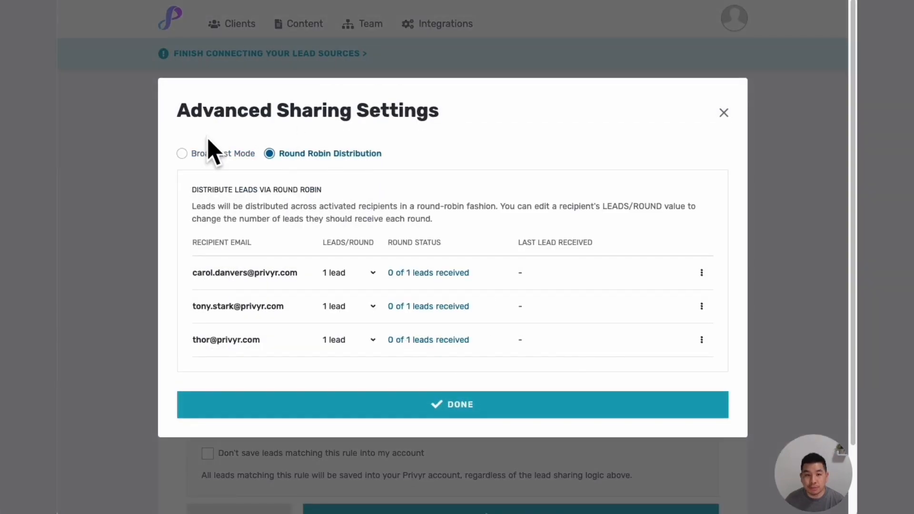
mouse_move(201, 297)
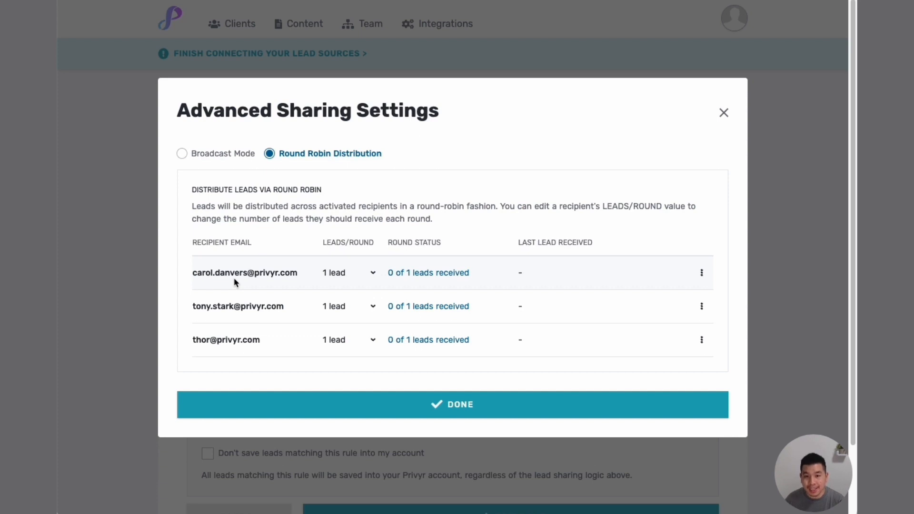
mouse_move(330, 290)
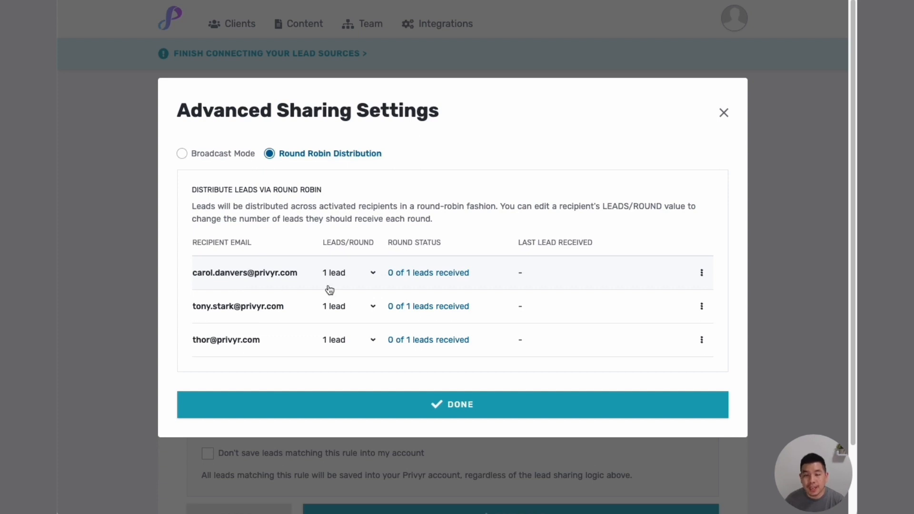
mouse_move(345, 276)
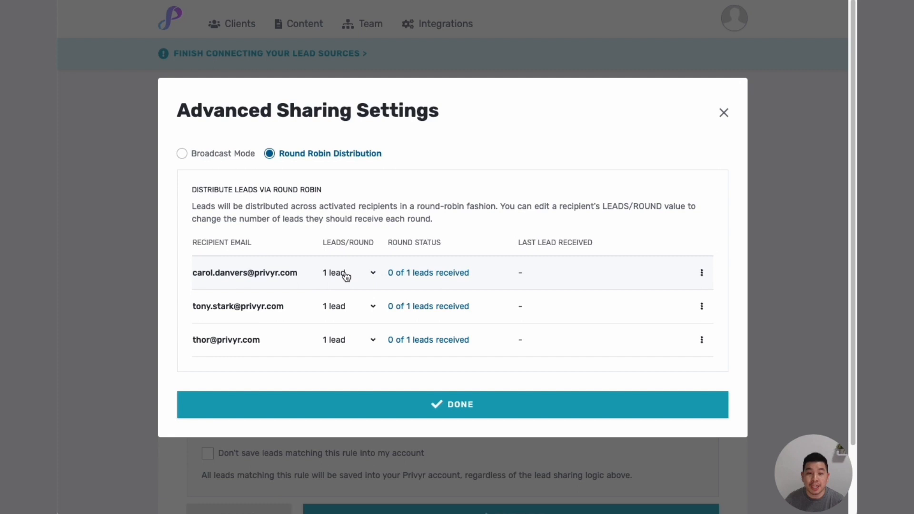
click(349, 273)
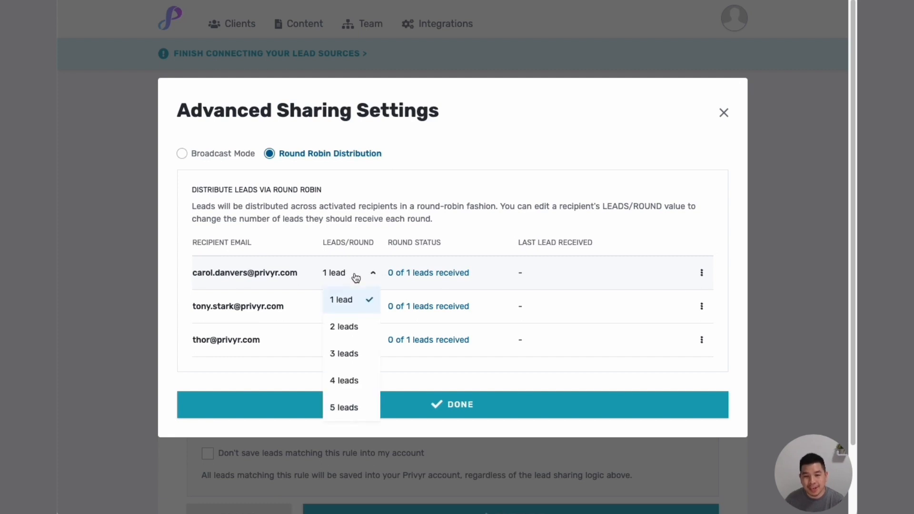
click(343, 354)
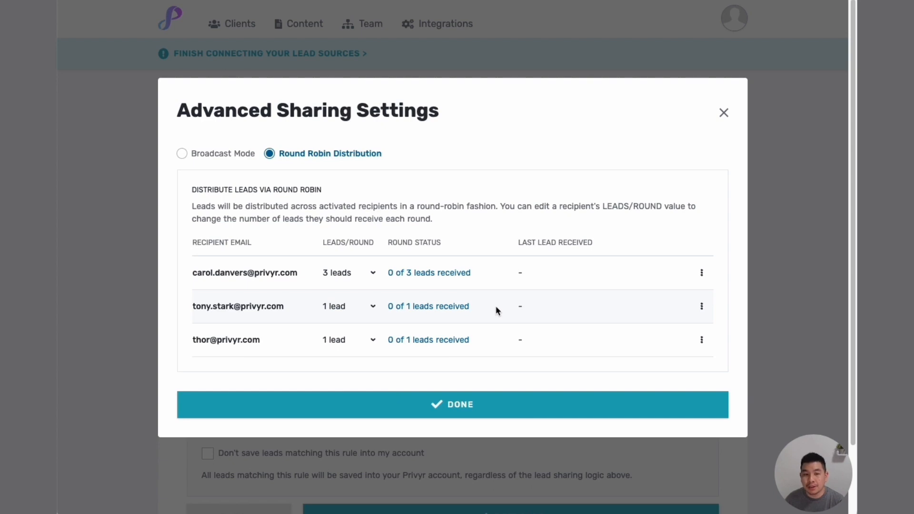
click(451, 404)
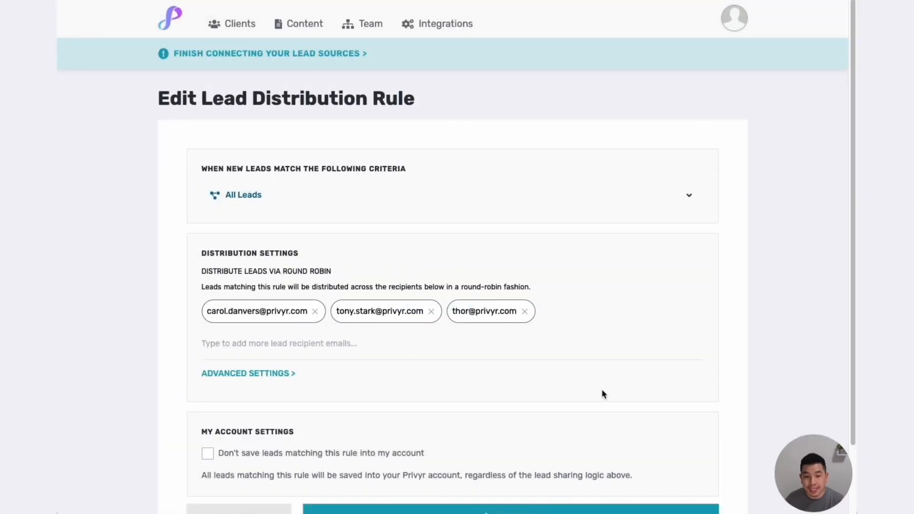
- Save Rule #1 so all leads go round robin to 3 recipients
click(510, 510)
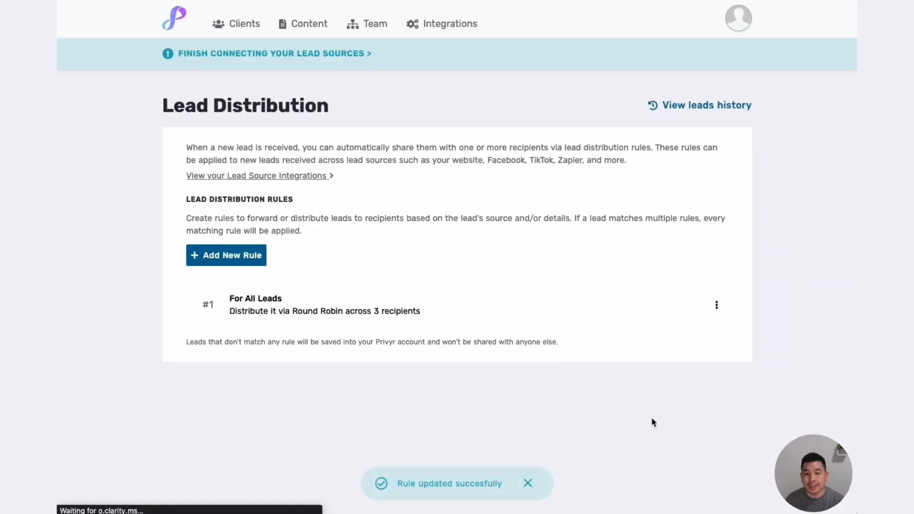
mouse_move(430, 400)
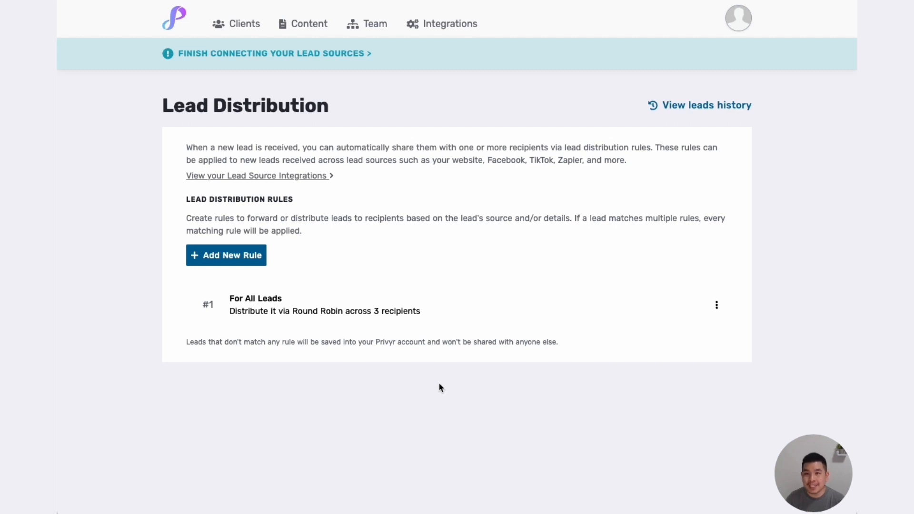
mouse_move(483, 174)
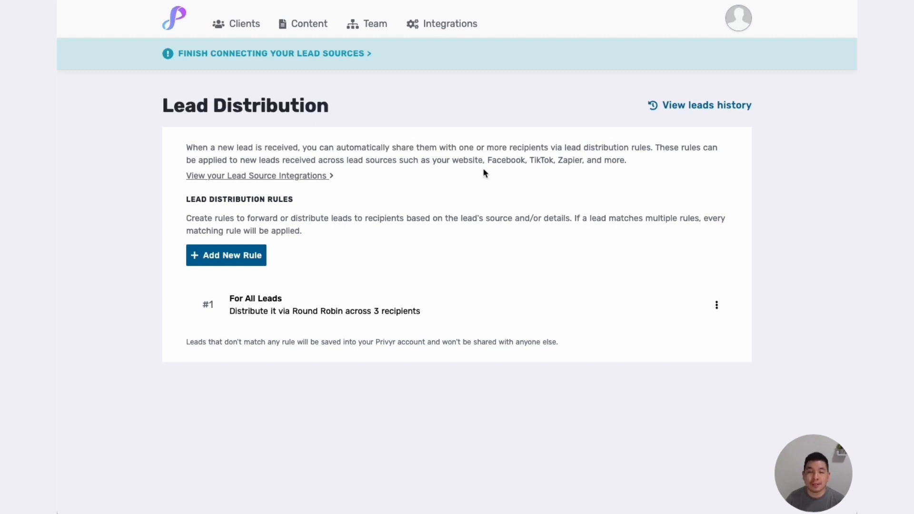